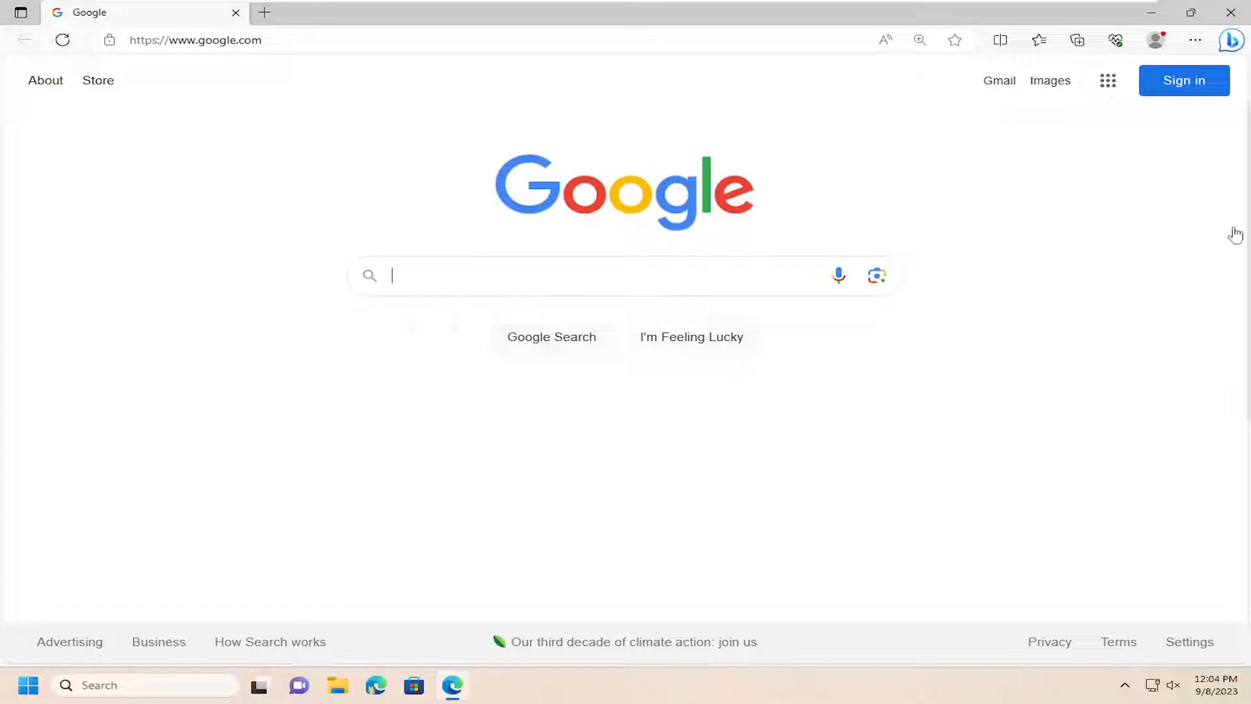
pyautogui.moveTo(816, 162)
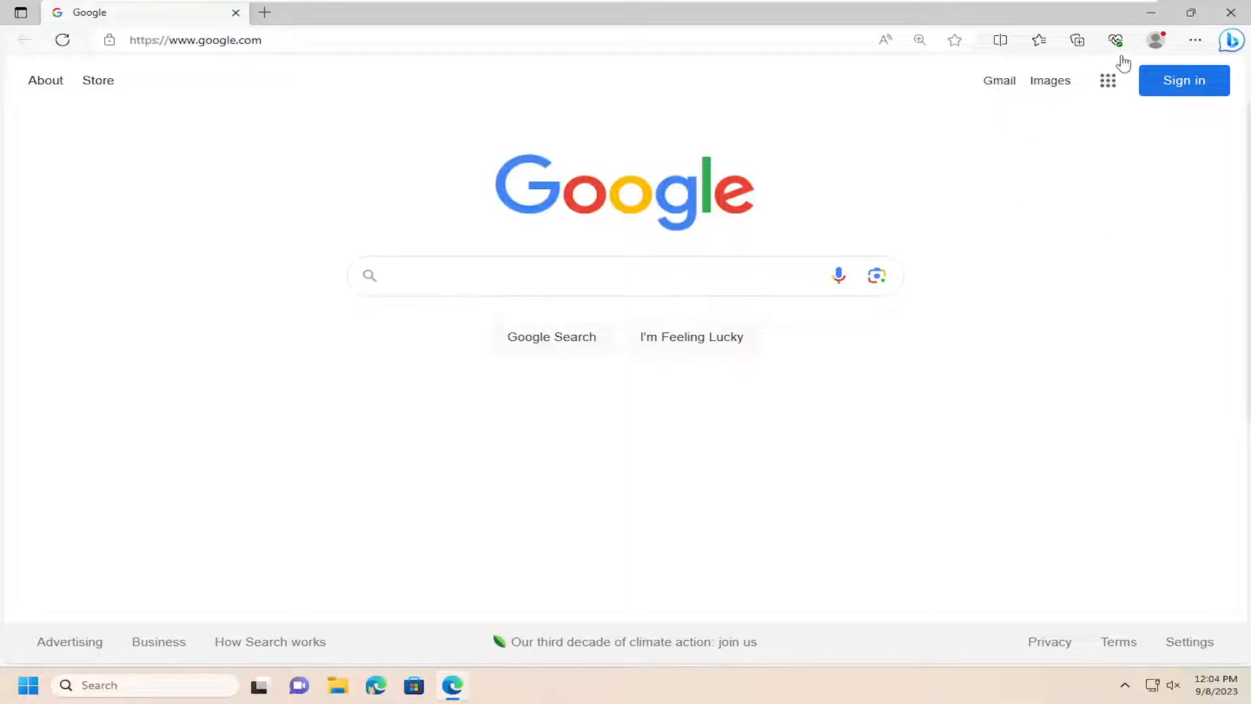
pyautogui.moveTo(1197, 40)
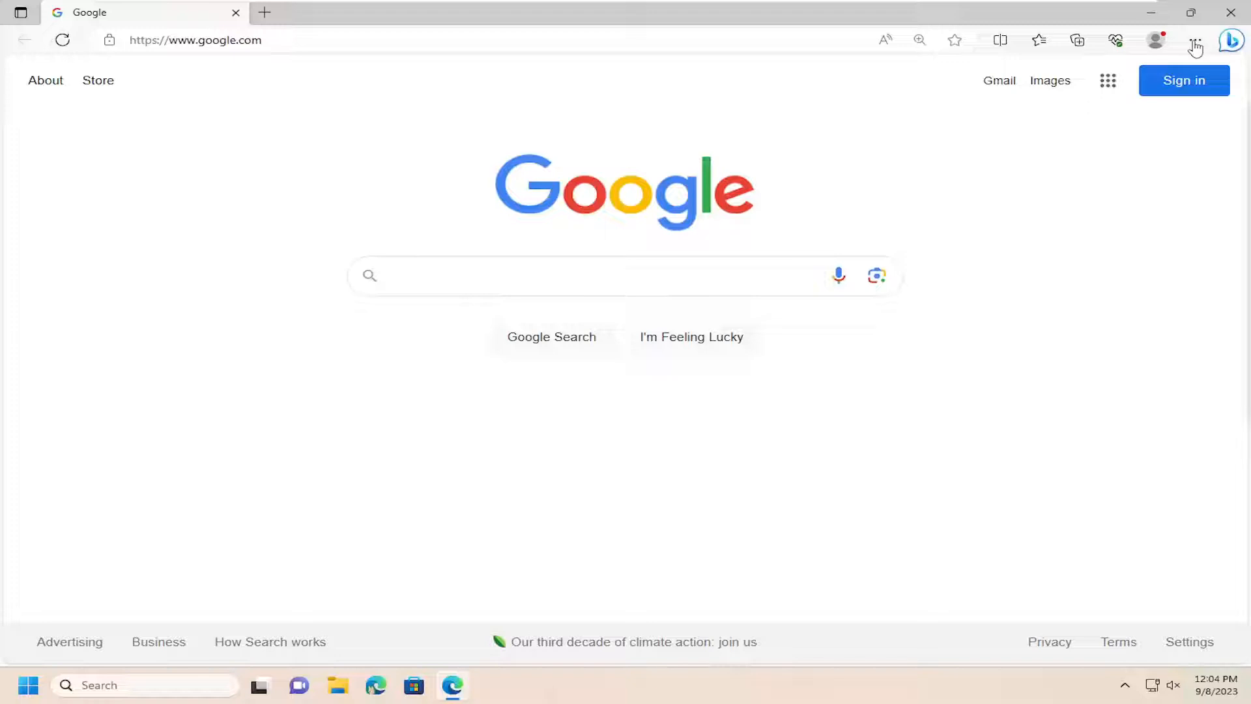
# - Go to Edge Settings from the Settings and more (…) menu
pyautogui.click(1196, 40)
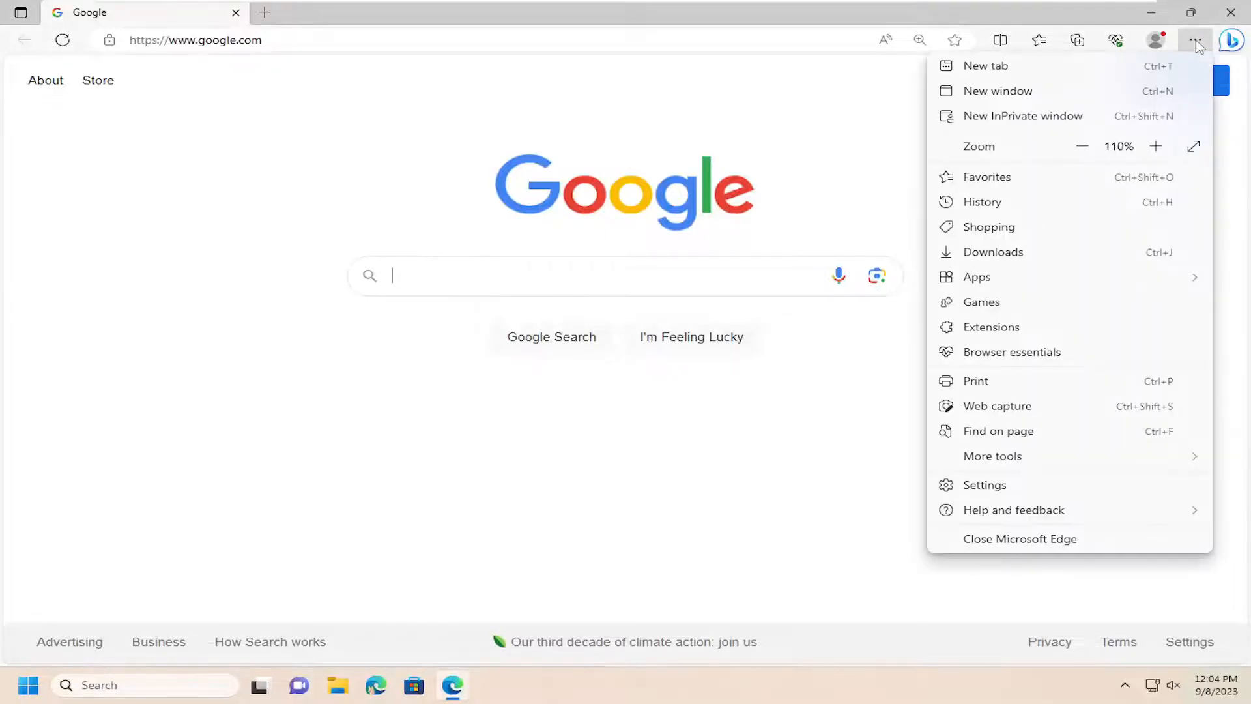
pyautogui.click(985, 495)
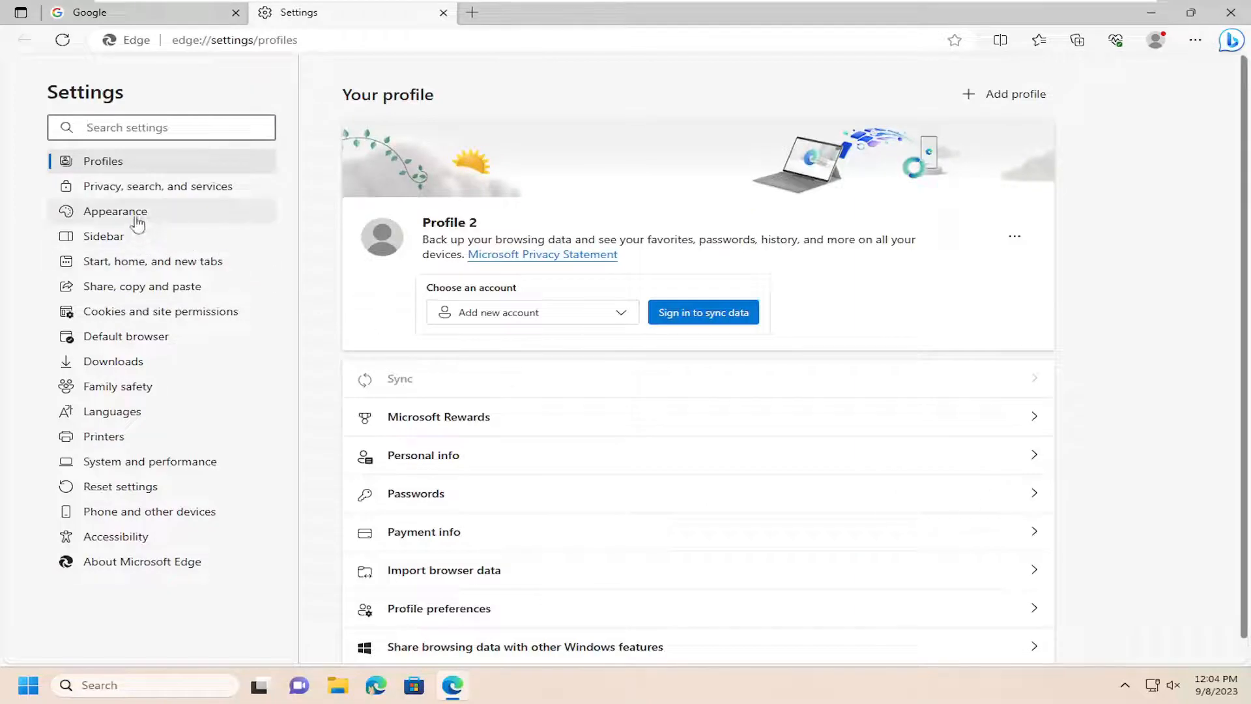
# - Show the Appearance page scrolled to the Customize toolbar section
pyautogui.click(115, 212)
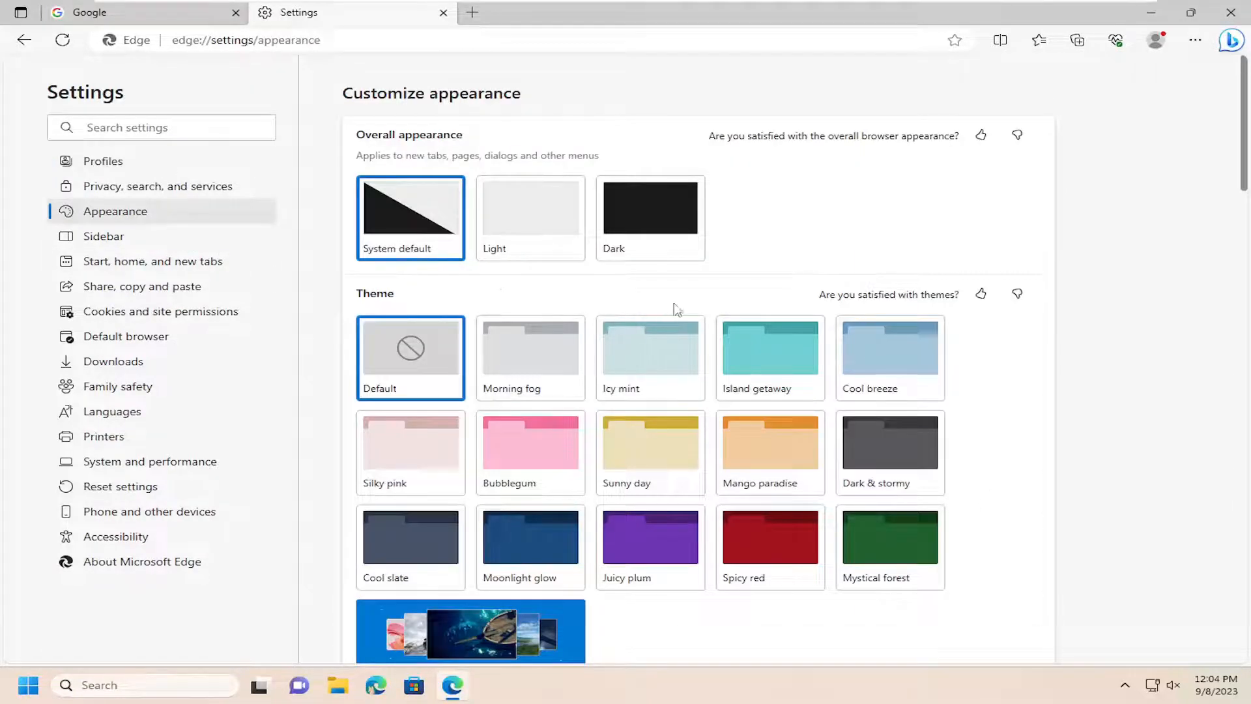
pyautogui.scroll(-3)
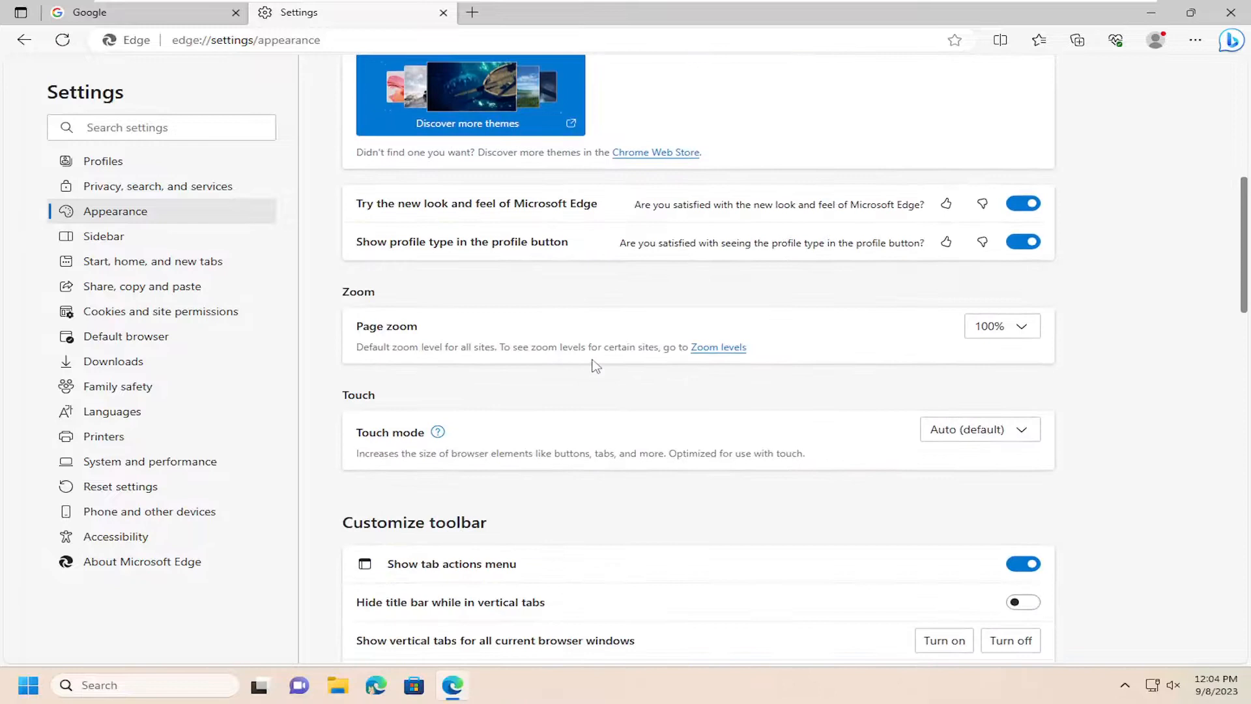
pyautogui.scroll(-3)
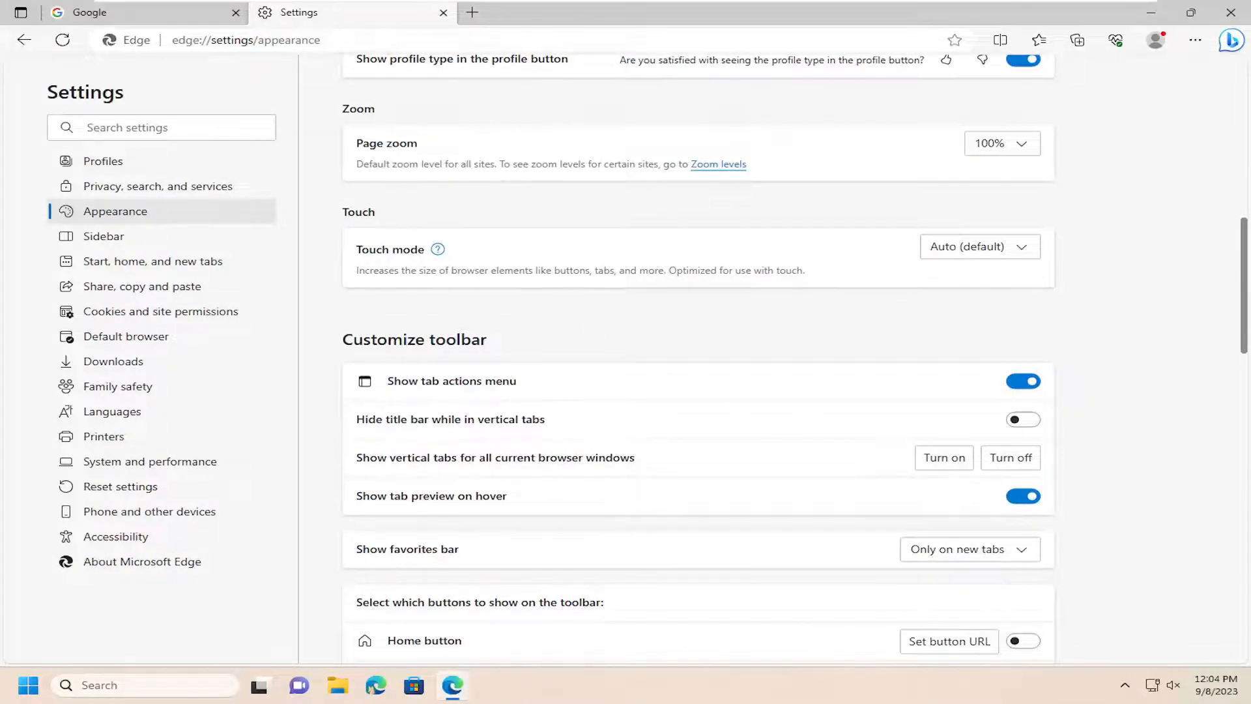
pyautogui.scroll(-3)
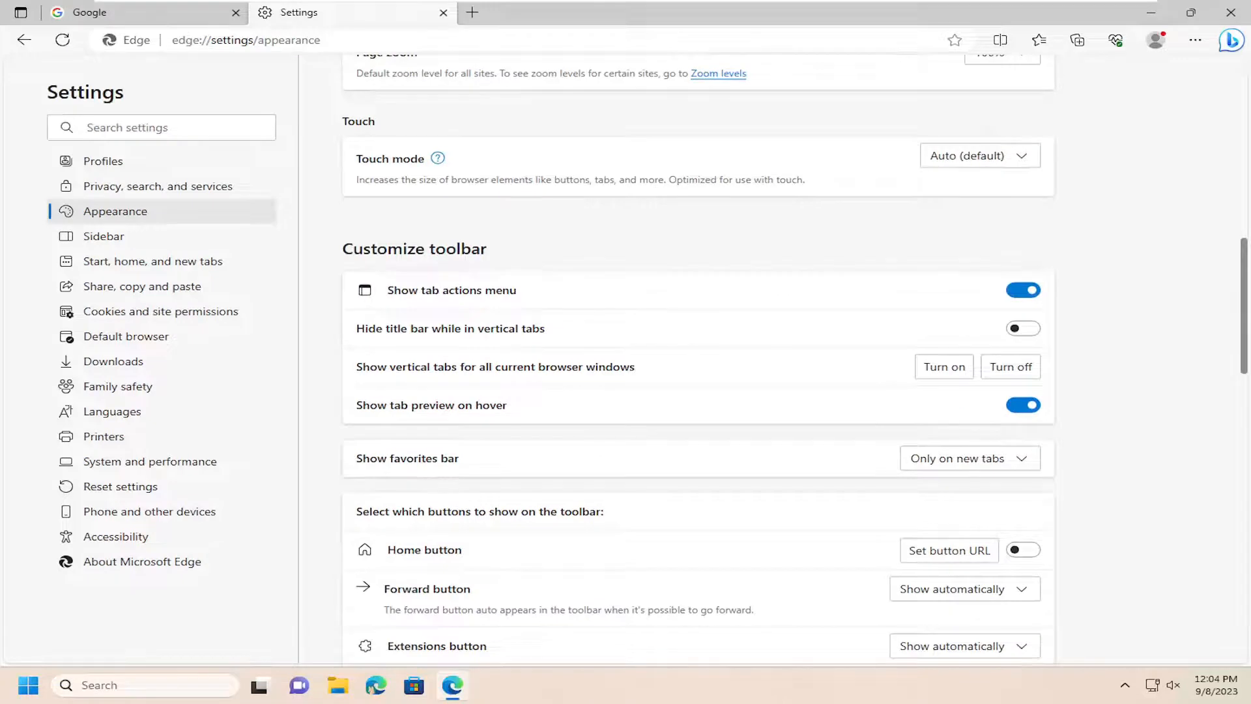
pyautogui.moveTo(1041, 478)
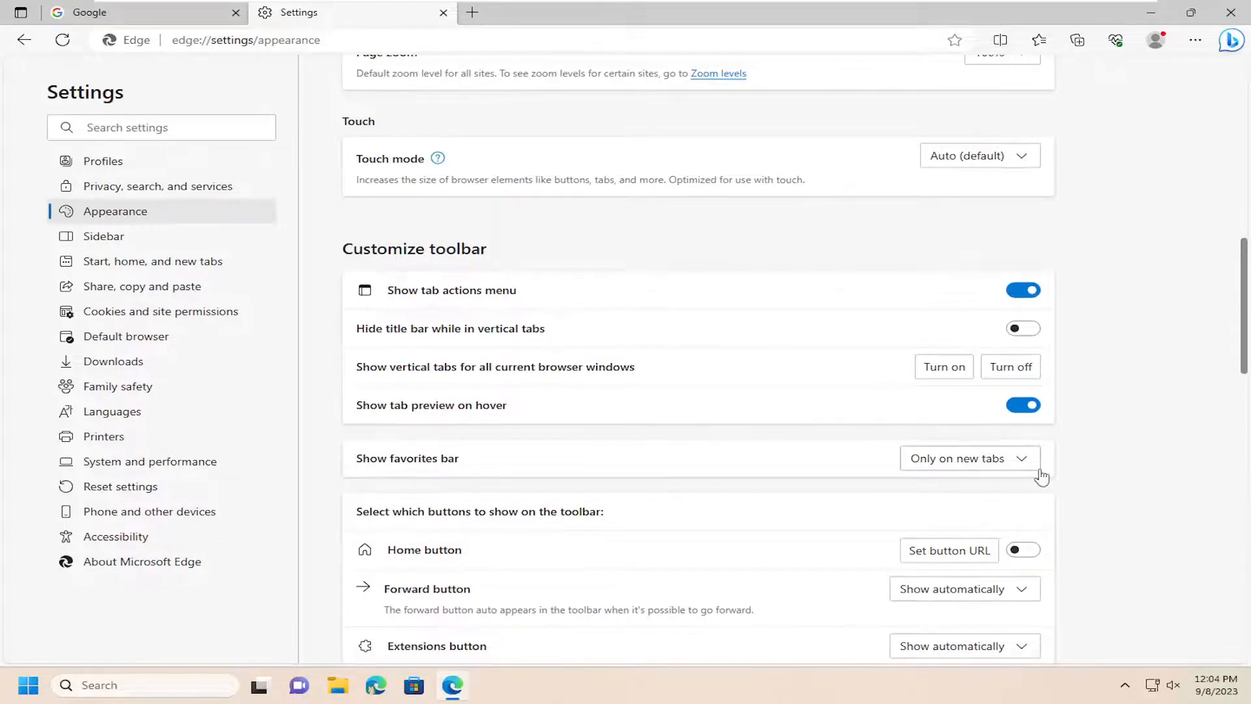
pyautogui.moveTo(1018, 477)
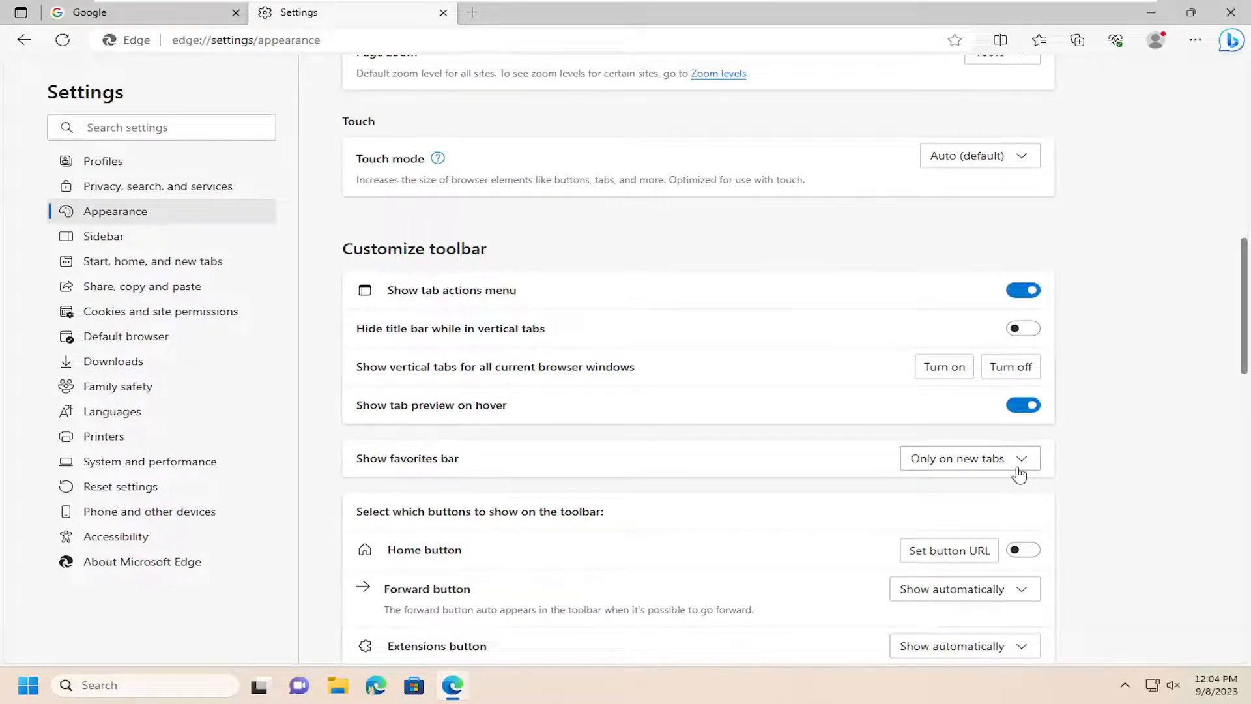
# - Set Show favorites bar to Always, then change it to Never
pyautogui.click(970, 458)
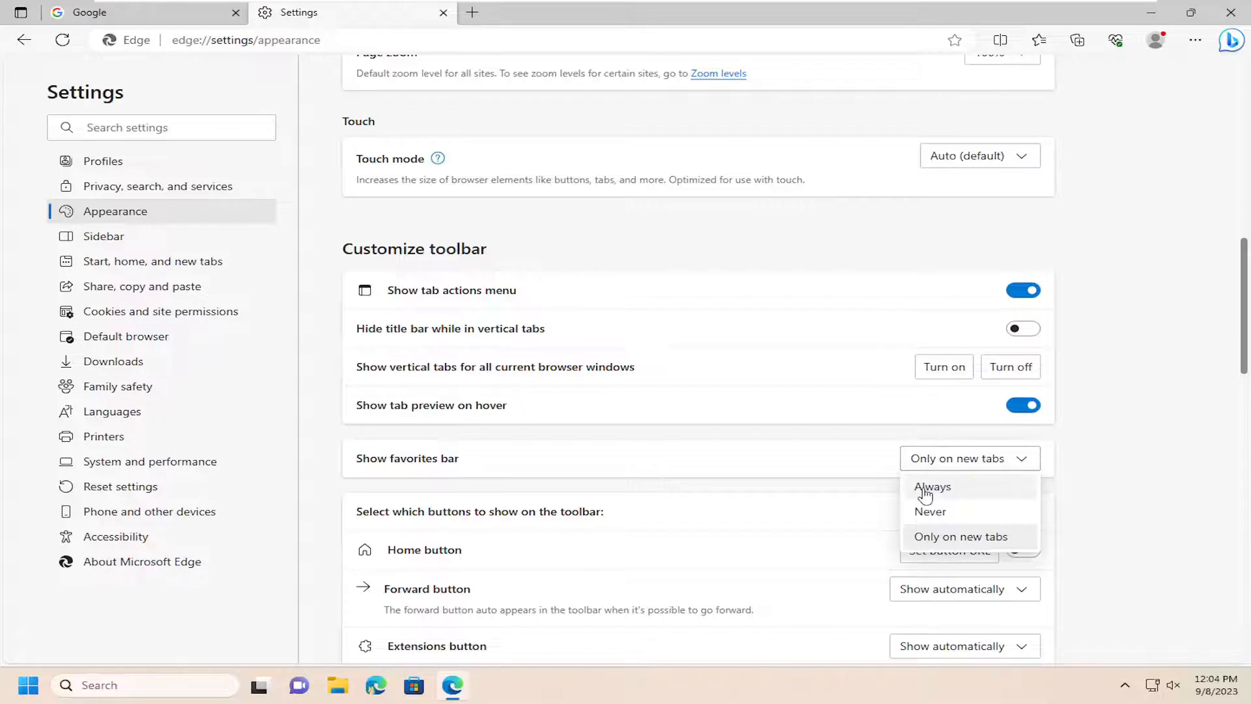
pyautogui.click(932, 487)
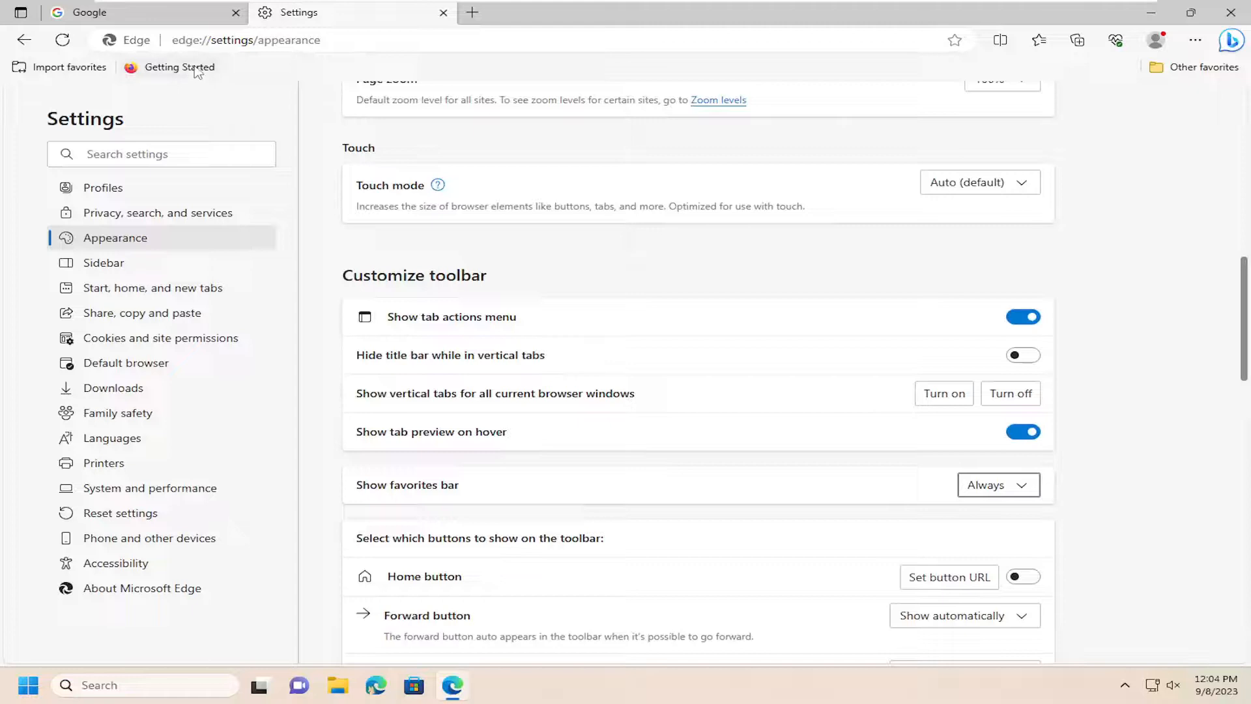
pyautogui.click(999, 484)
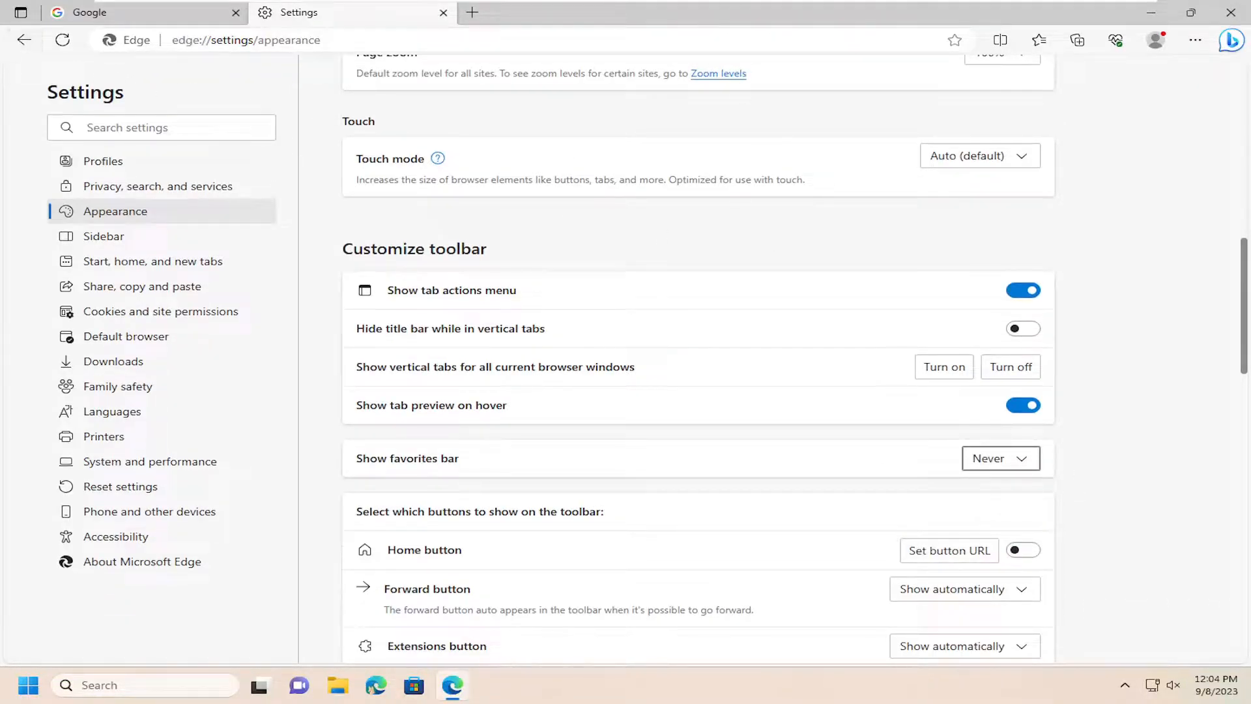
pyautogui.moveTo(438, 331)
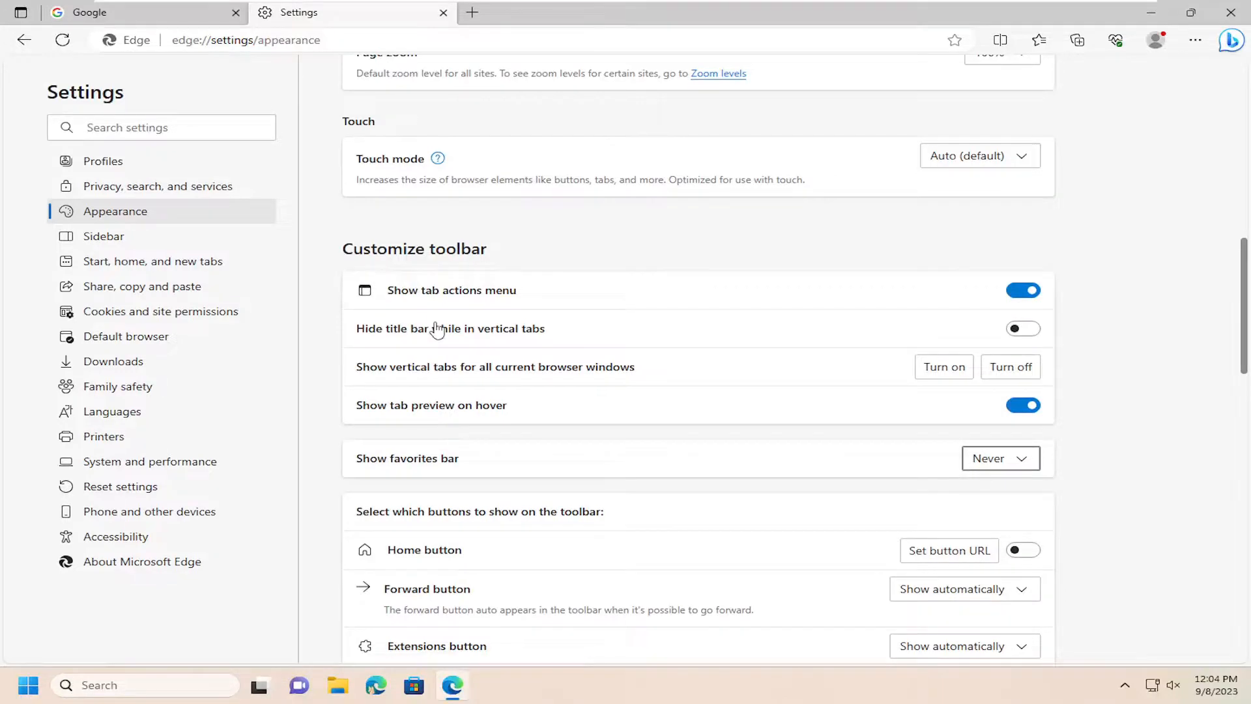